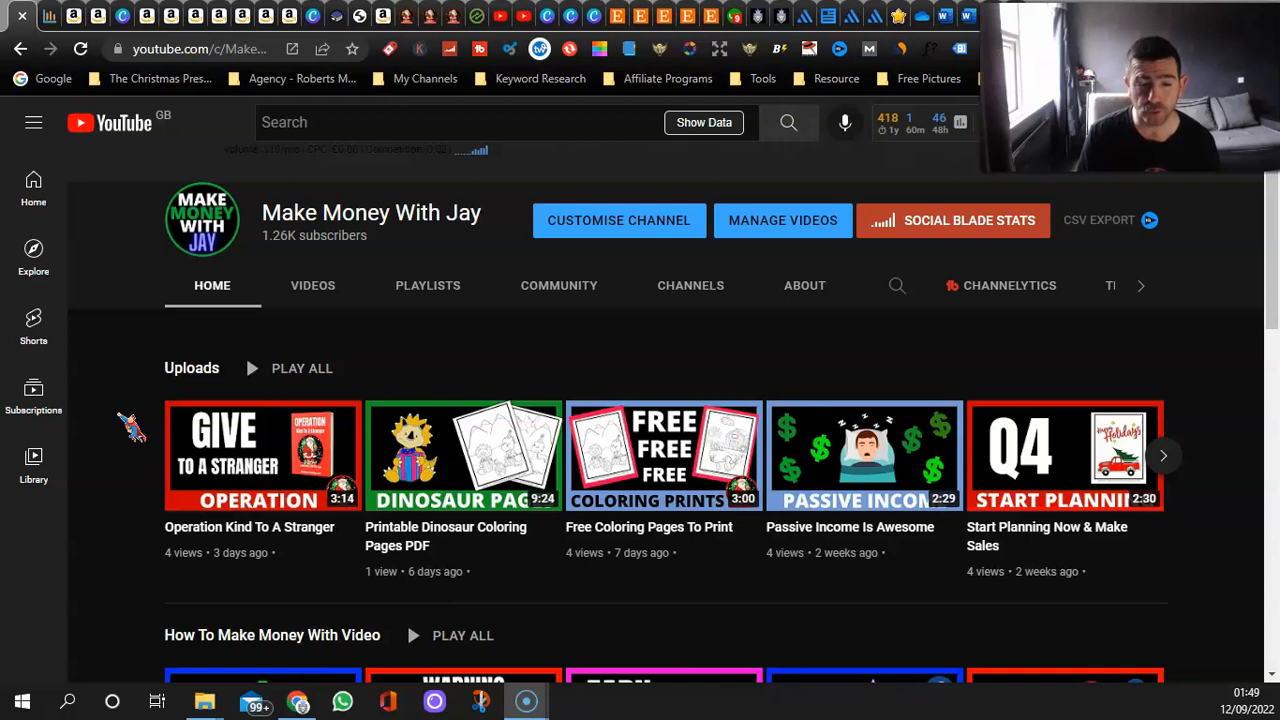
{"action": "mouse_move", "coordinate": [145, 425]}
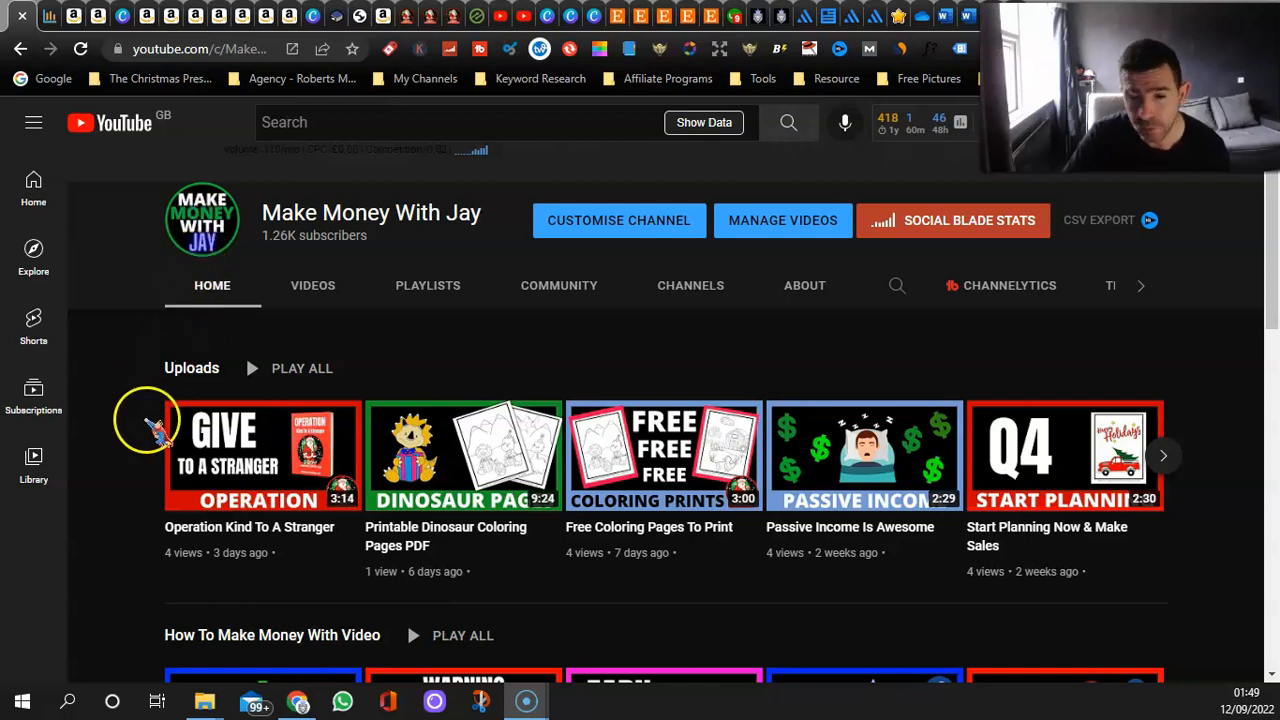
{"action": "mouse_move", "coordinate": [145, 445]}
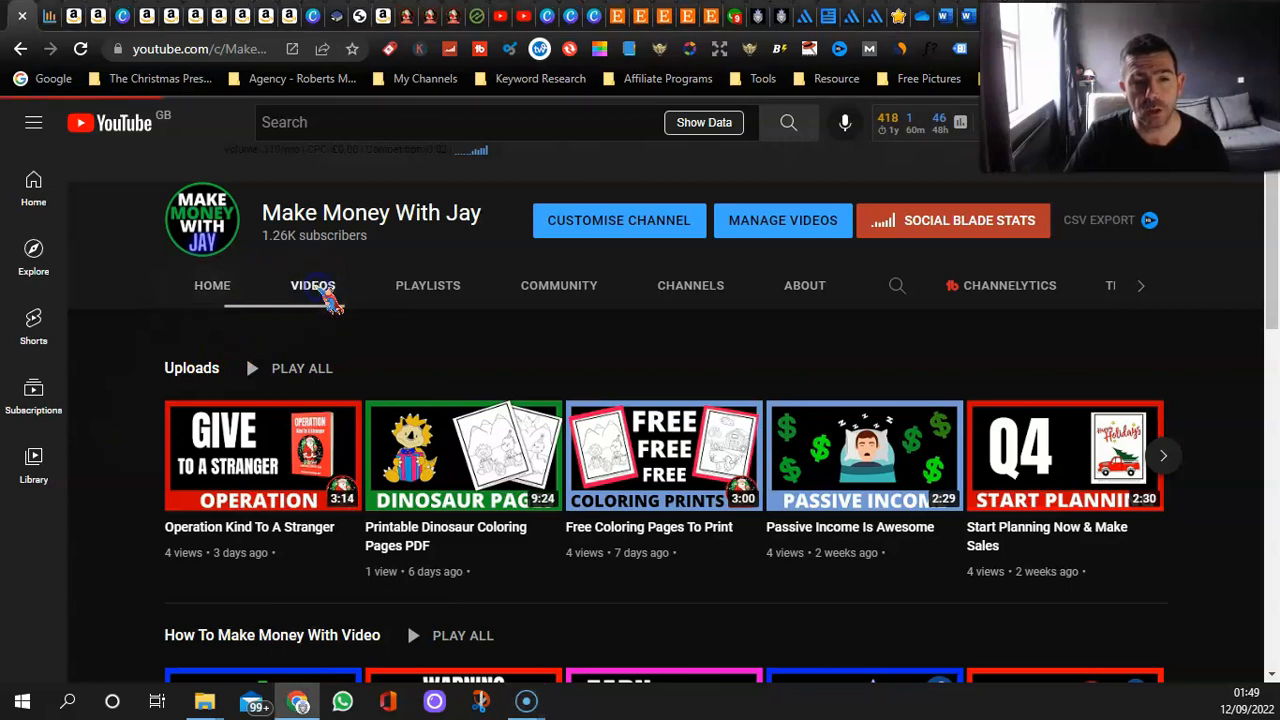
Scroll through the channel's uploads grid to browse older videos and their view counts.
{"action": "scroll", "scroll_direction": "down", "scroll_amount": 3}
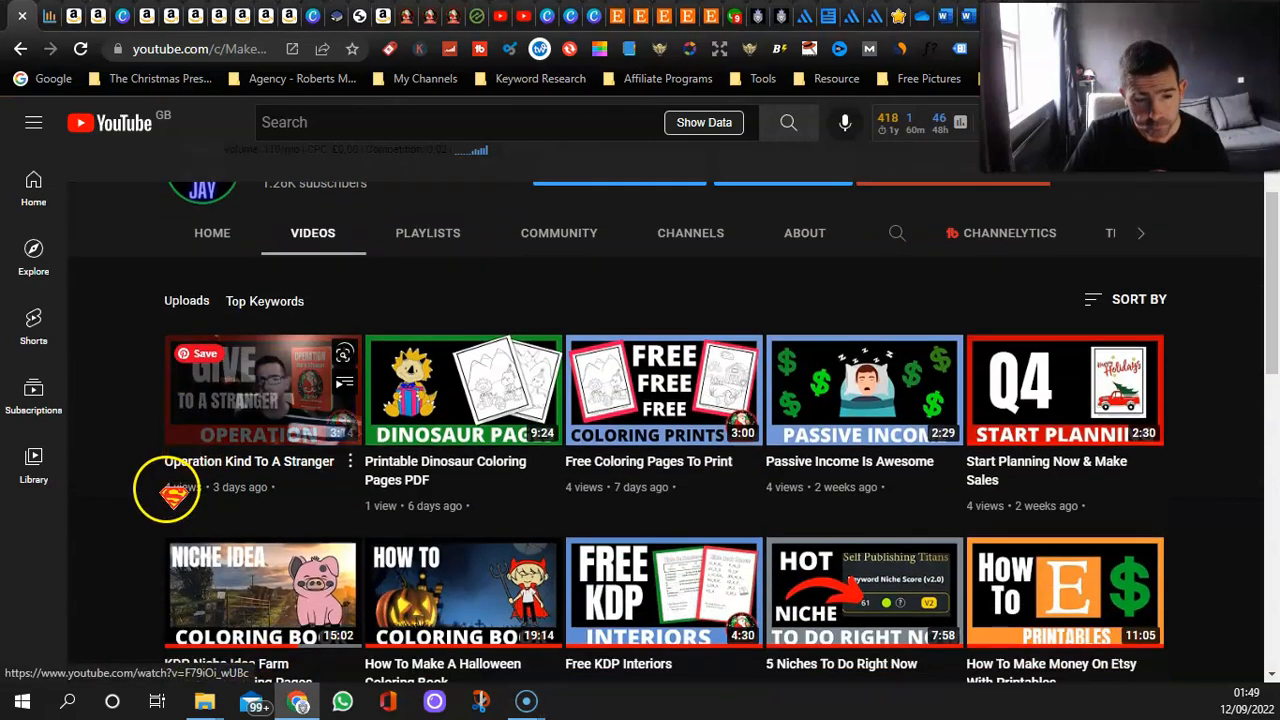
{"action": "scroll", "scroll_direction": "down", "scroll_amount": 3}
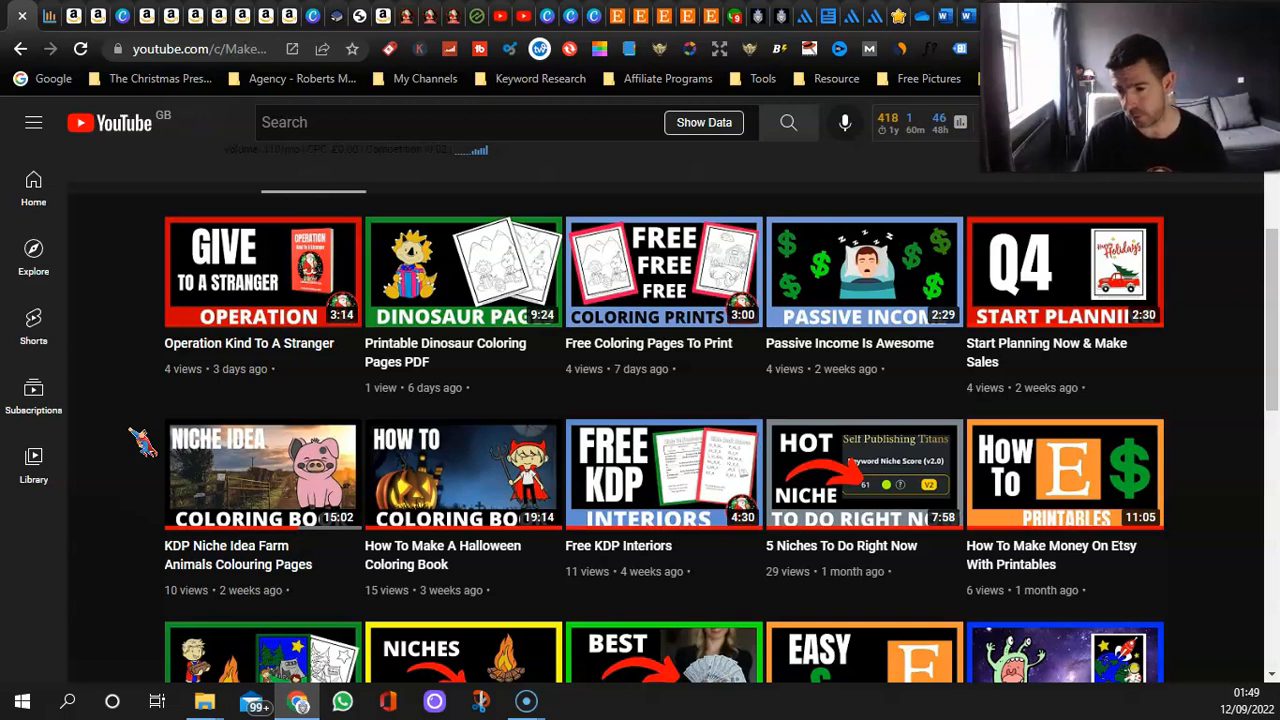
{"action": "scroll", "scroll_direction": "down", "scroll_amount": 3}
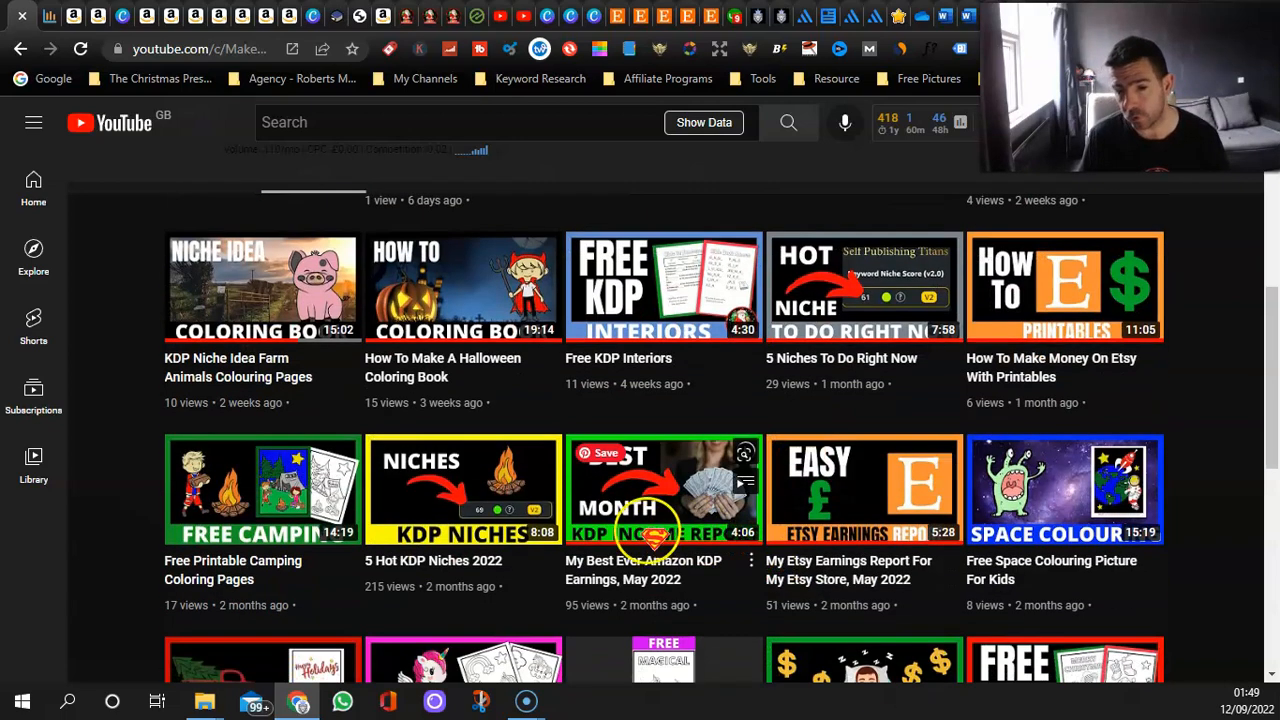
{"action": "mouse_move", "coordinate": [95, 565]}
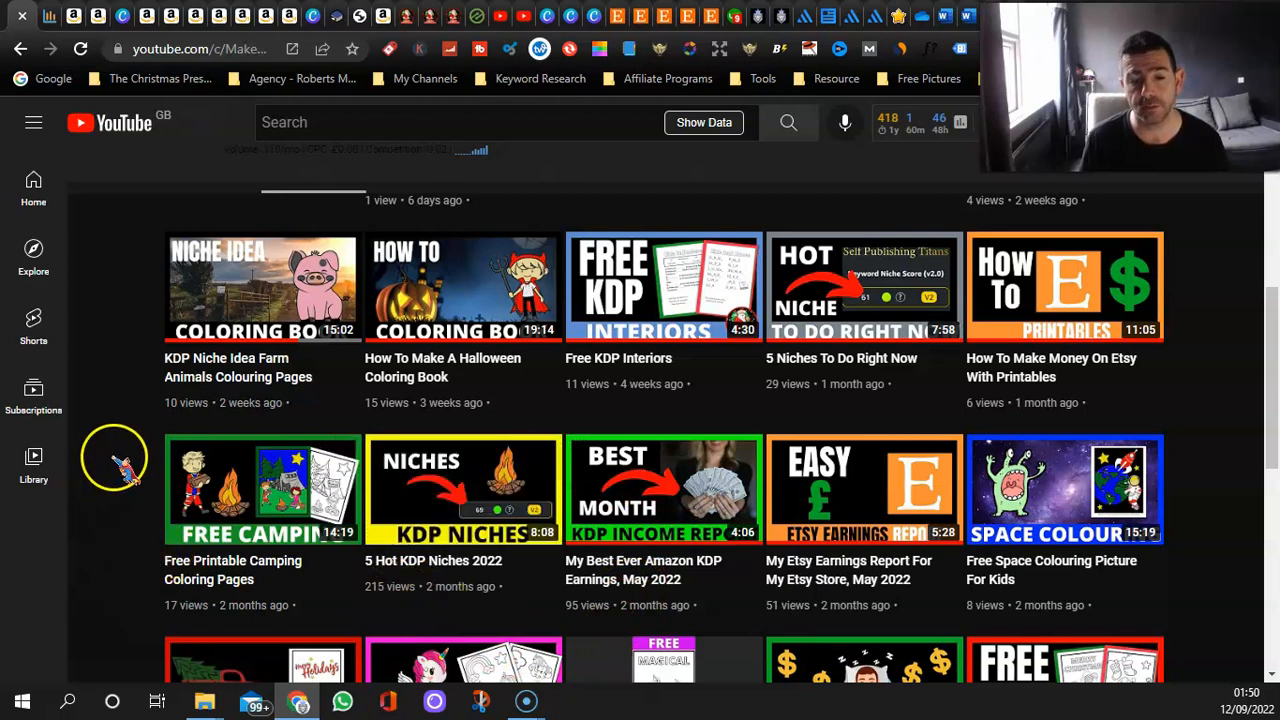
{"action": "mouse_move", "coordinate": [120, 518]}
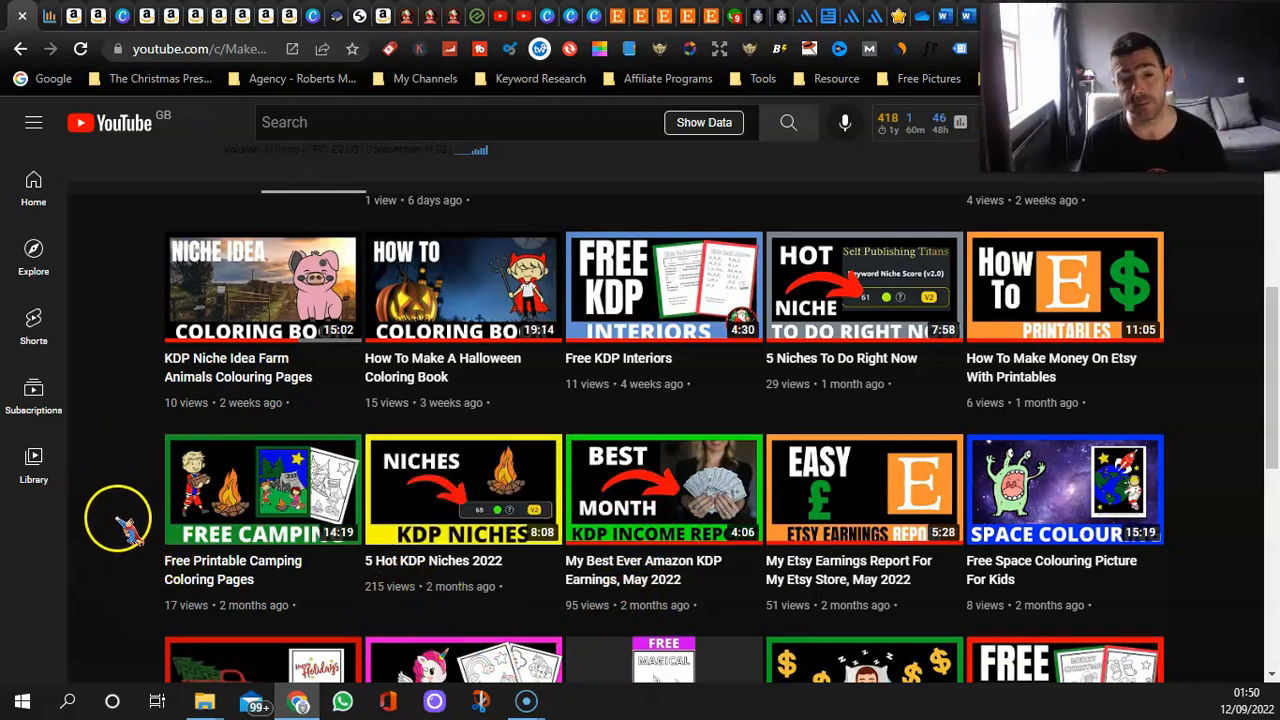
{"action": "scroll", "scroll_direction": "up", "scroll_amount": 3}
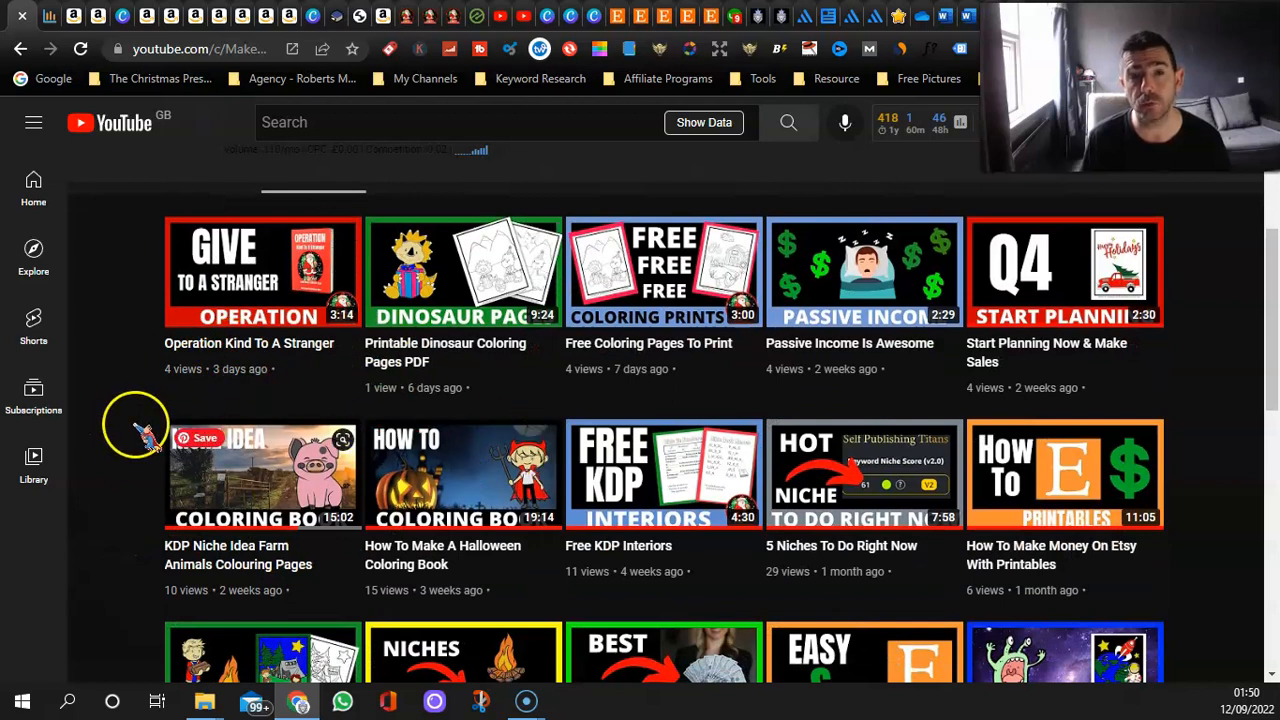
{"action": "mouse_move", "coordinate": [145, 425]}
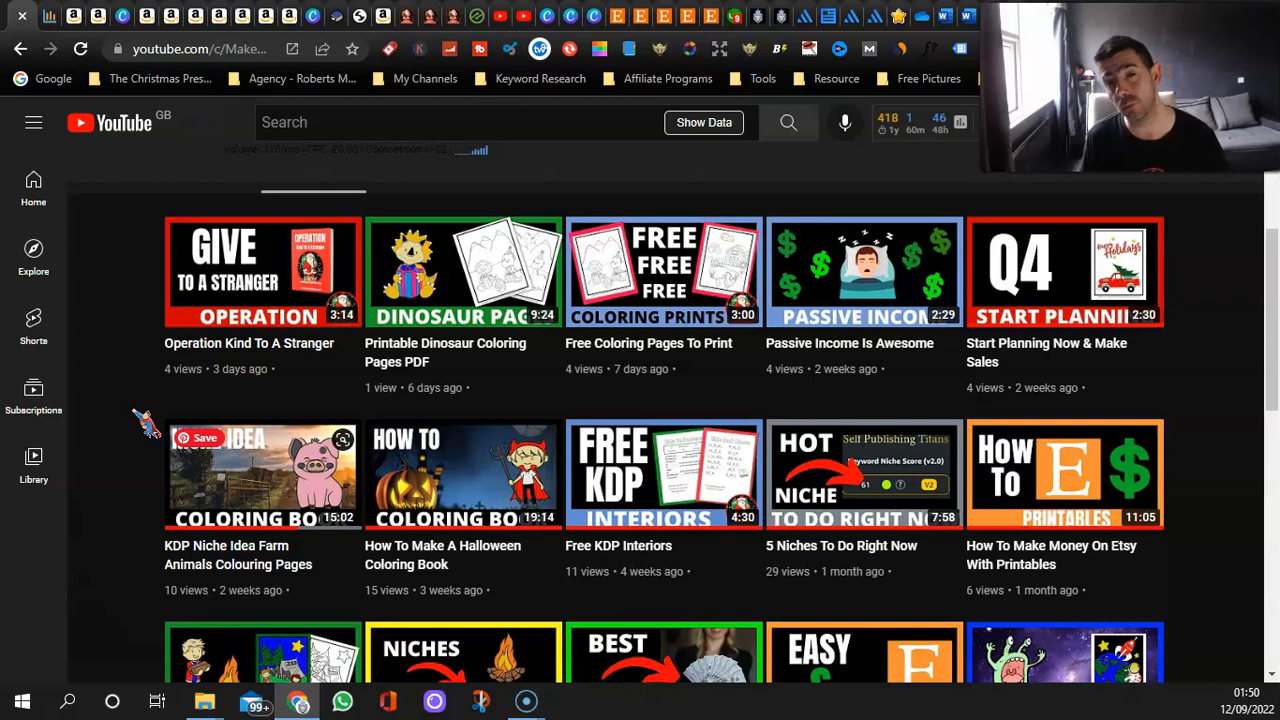
{"action": "mouse_move", "coordinate": [30, 40]}
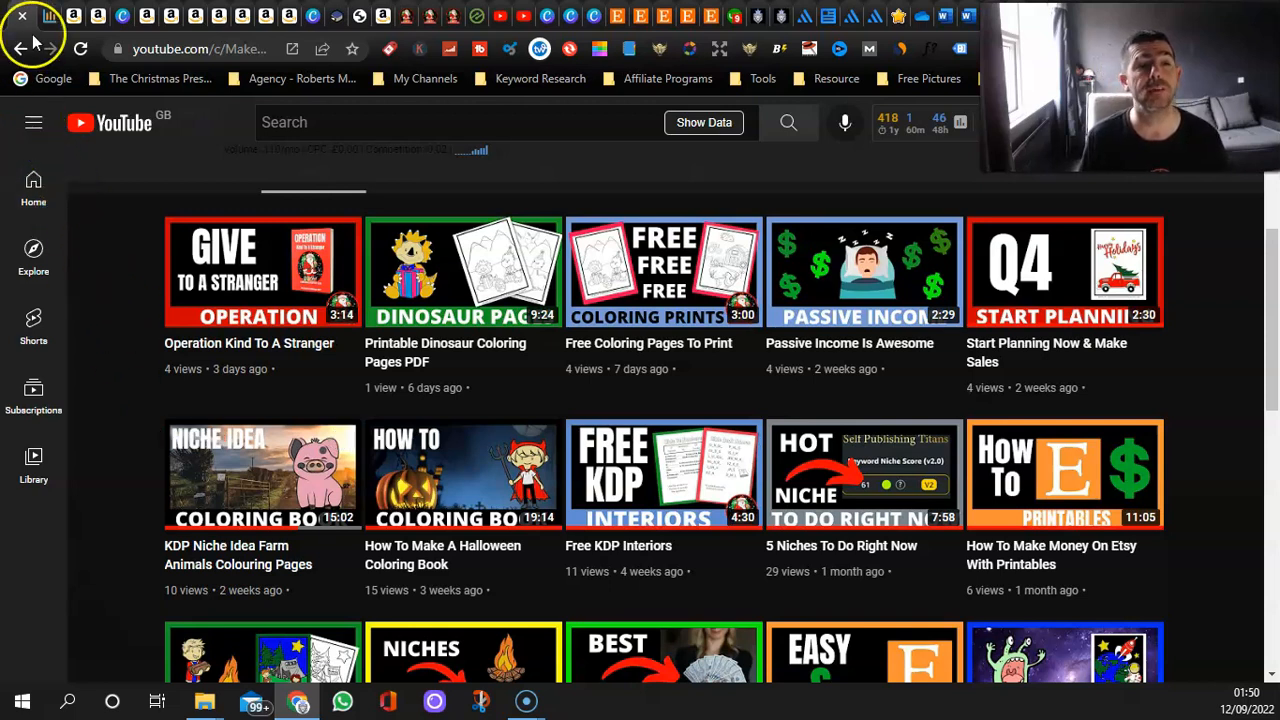
Return to the KDP Payments statement listing EFT royalties per marketplace dated 2022-08-29.
{"action": "left_click", "coordinate": [22, 48]}
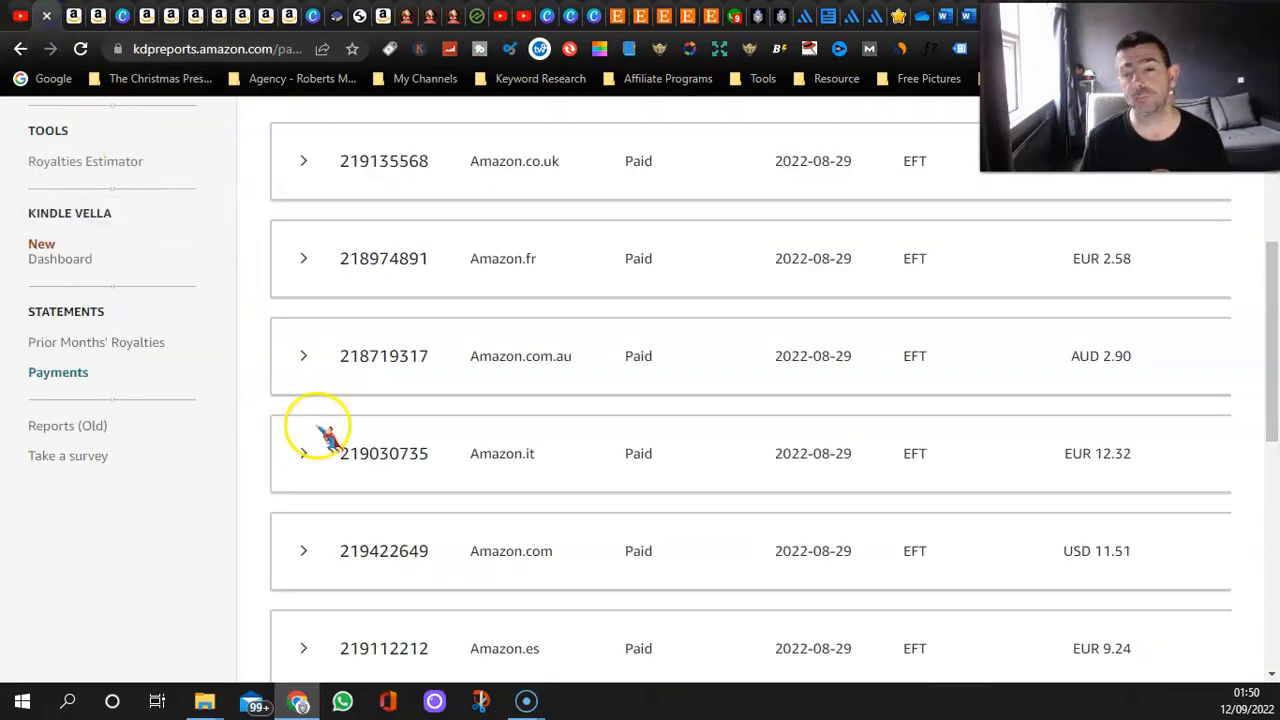
{"action": "mouse_move", "coordinate": [630, 700]}
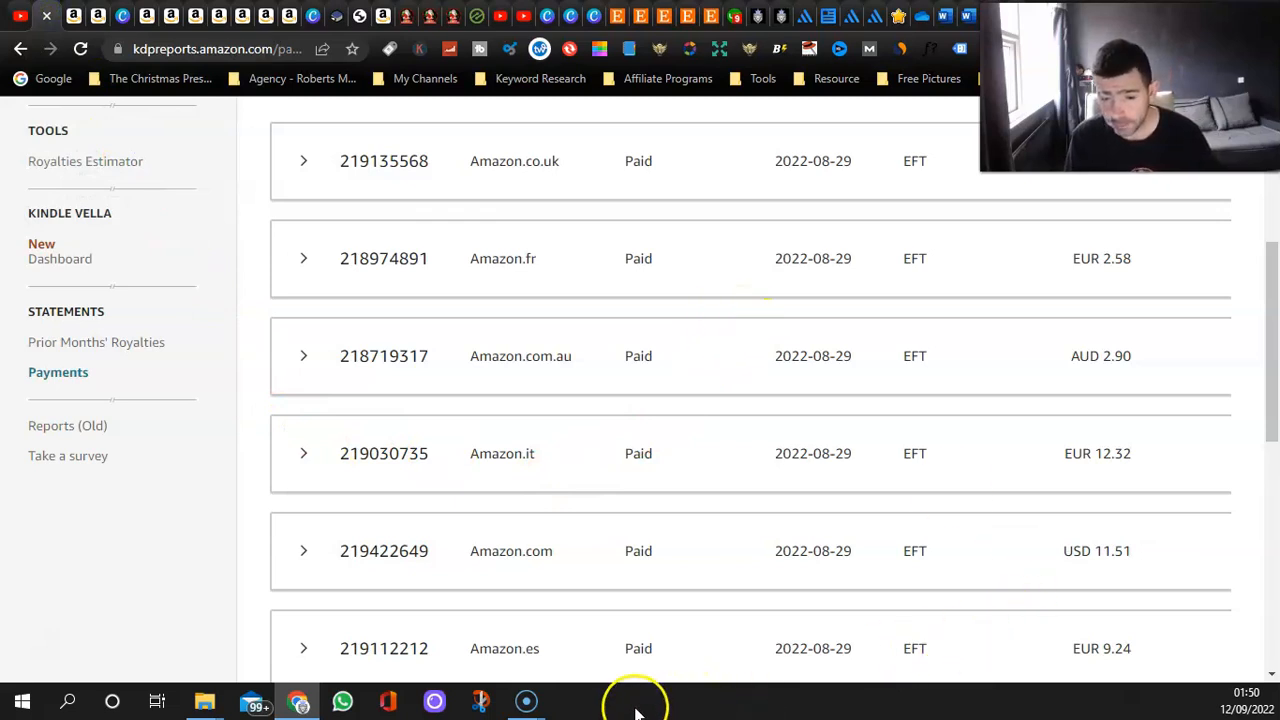
{"action": "mouse_move", "coordinate": [440, 648]}
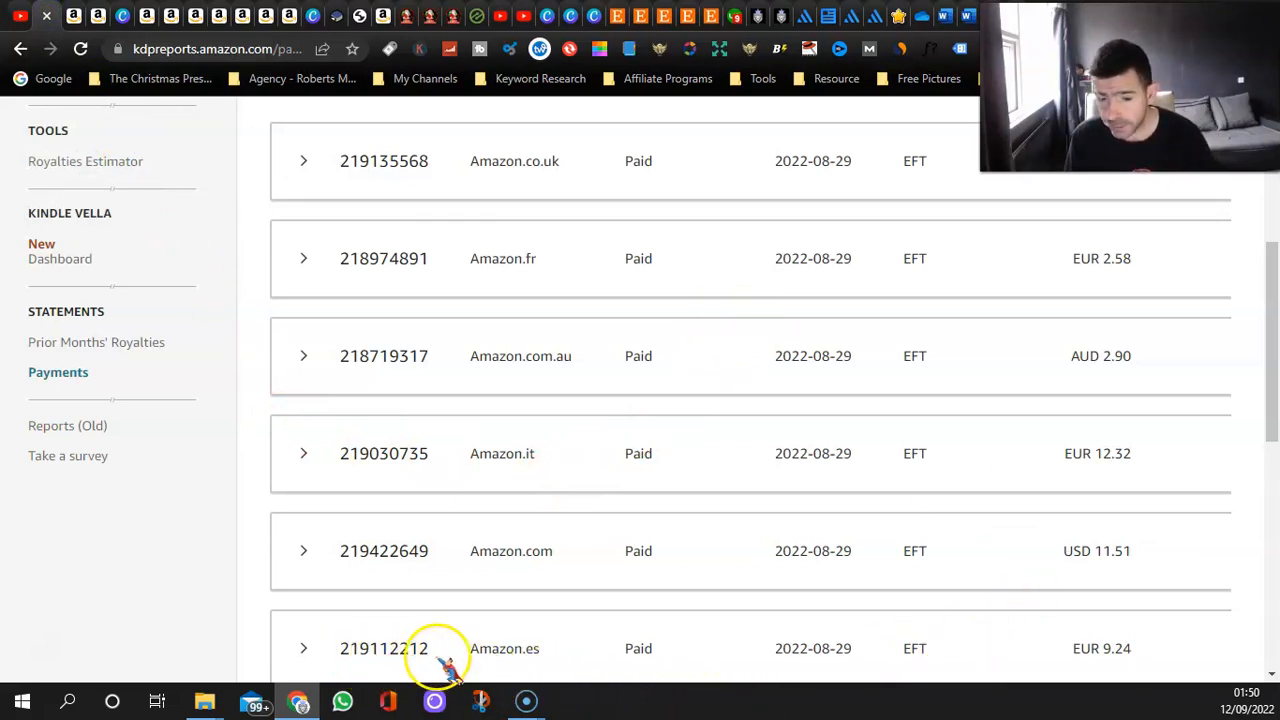
{"action": "mouse_move", "coordinate": [1130, 655]}
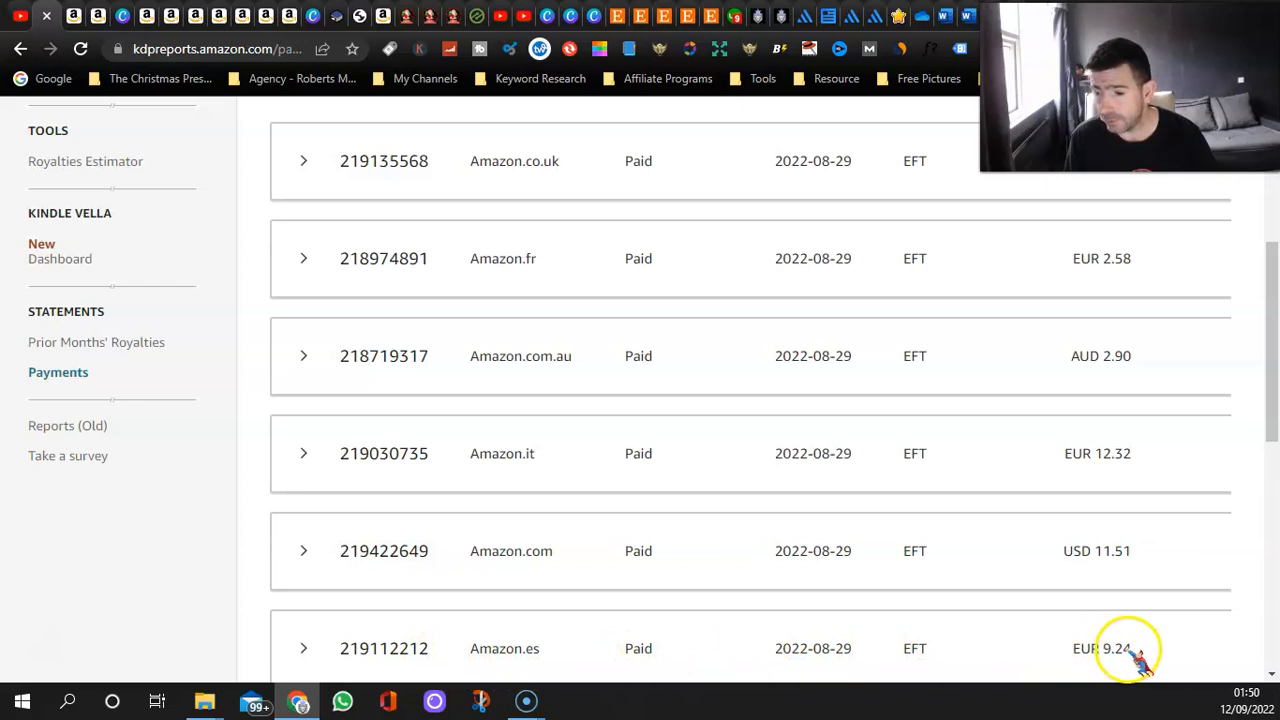
{"action": "mouse_move", "coordinate": [1110, 570]}
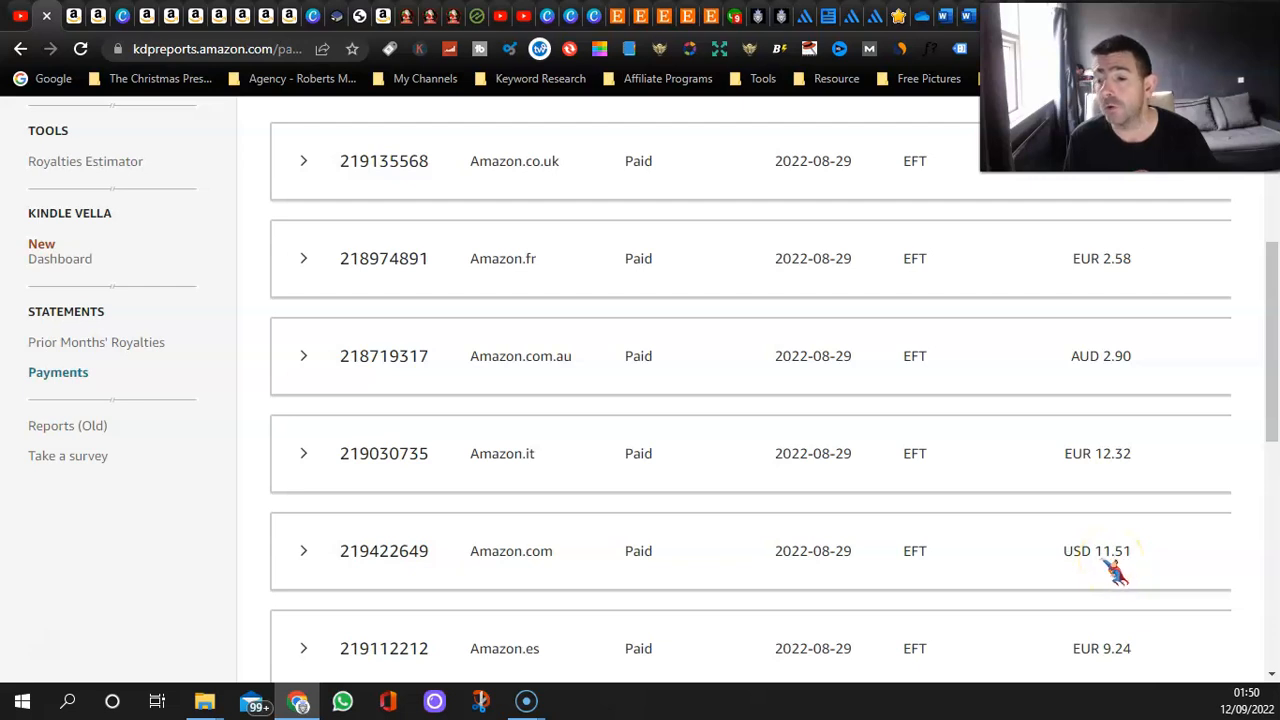
{"action": "mouse_move", "coordinate": [1115, 475]}
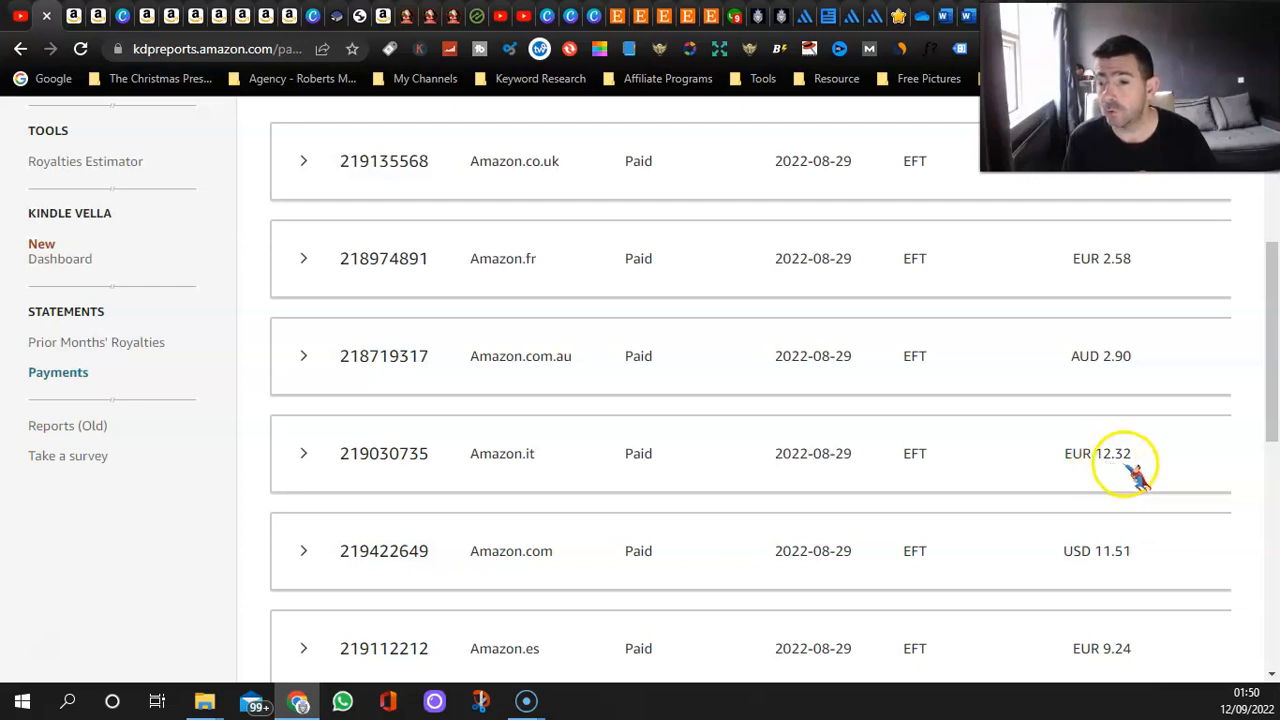
{"action": "mouse_move", "coordinate": [1125, 385]}
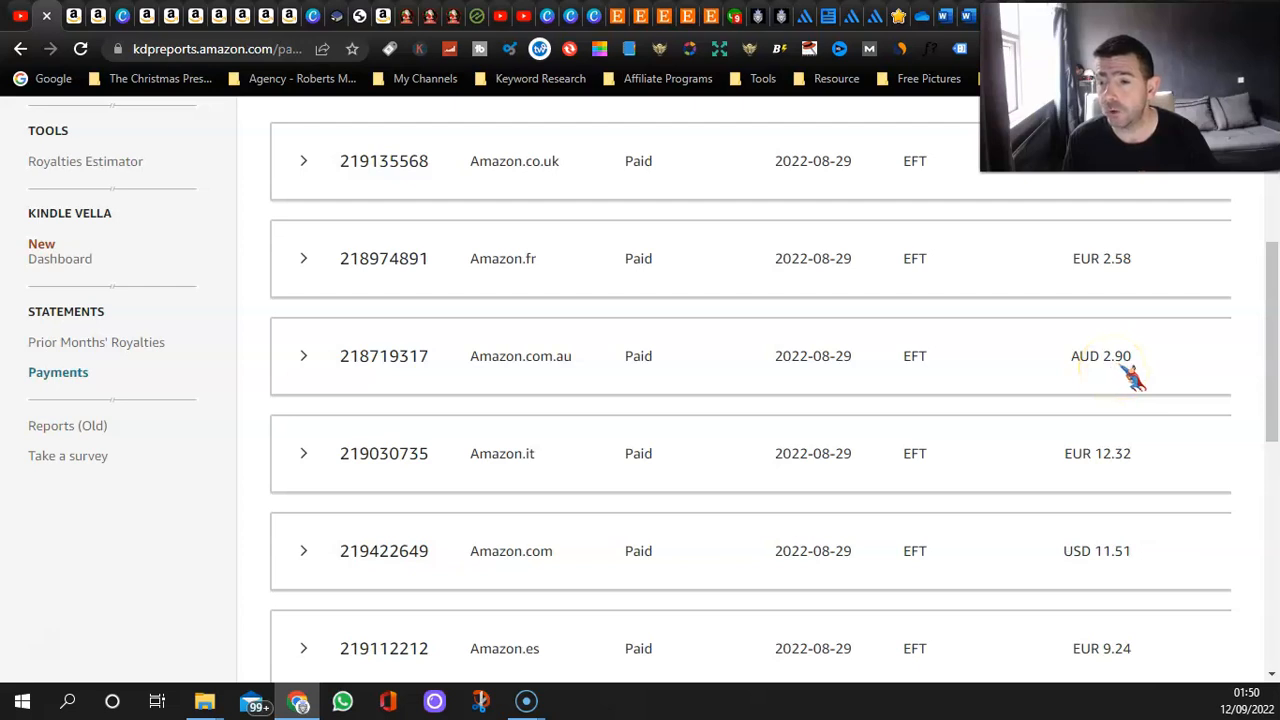
{"action": "mouse_move", "coordinate": [1110, 285]}
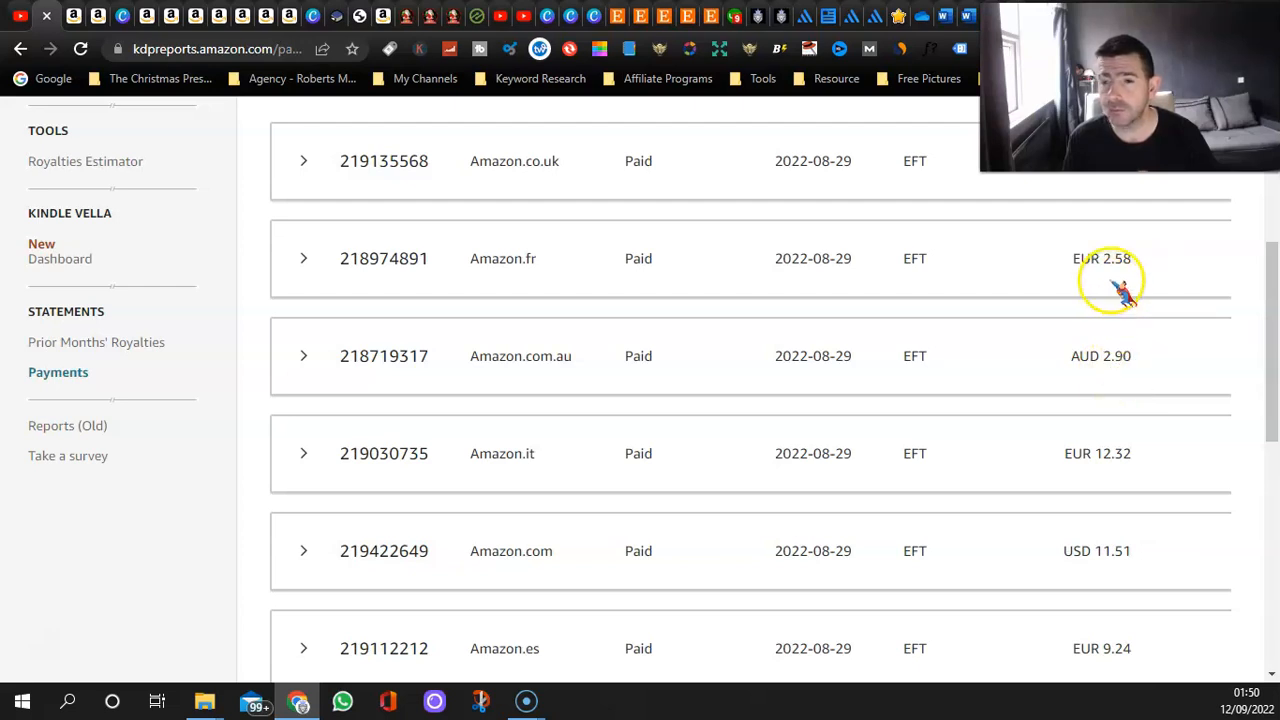
{"action": "mouse_move", "coordinate": [1123, 290]}
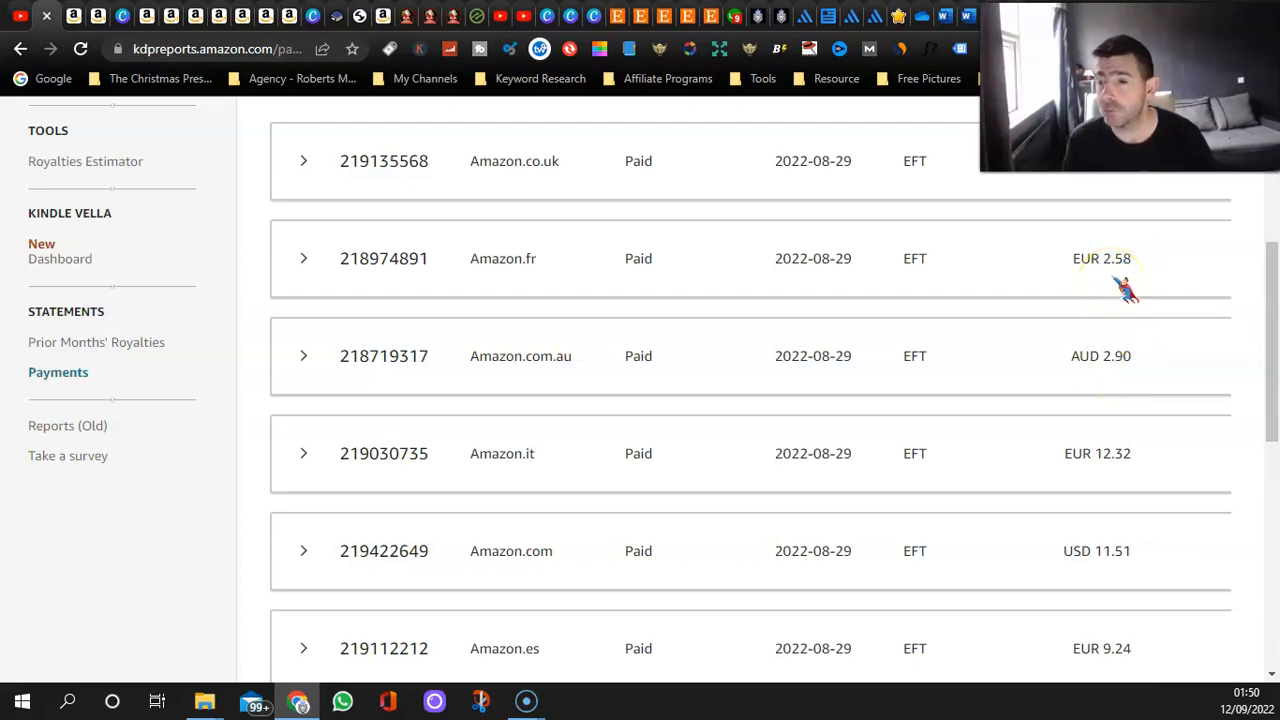
{"action": "mouse_move", "coordinate": [1105, 295]}
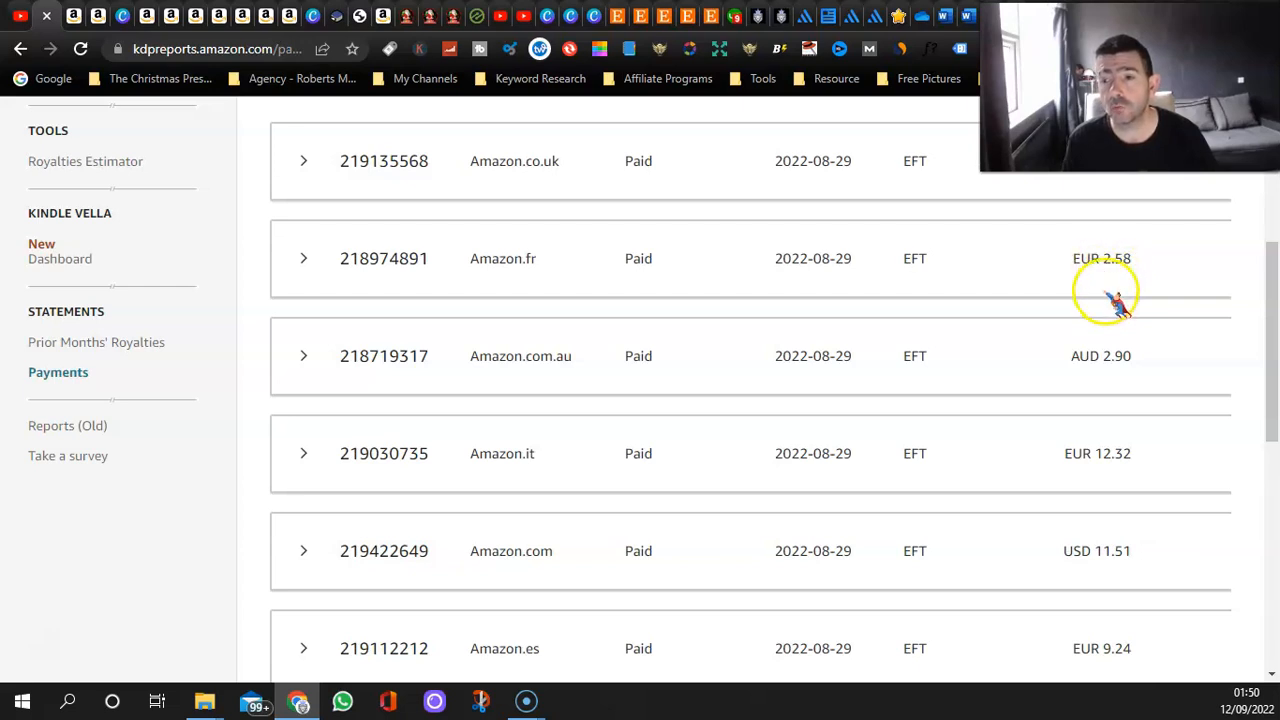
{"action": "scroll", "scroll_direction": "up", "scroll_amount": 3}
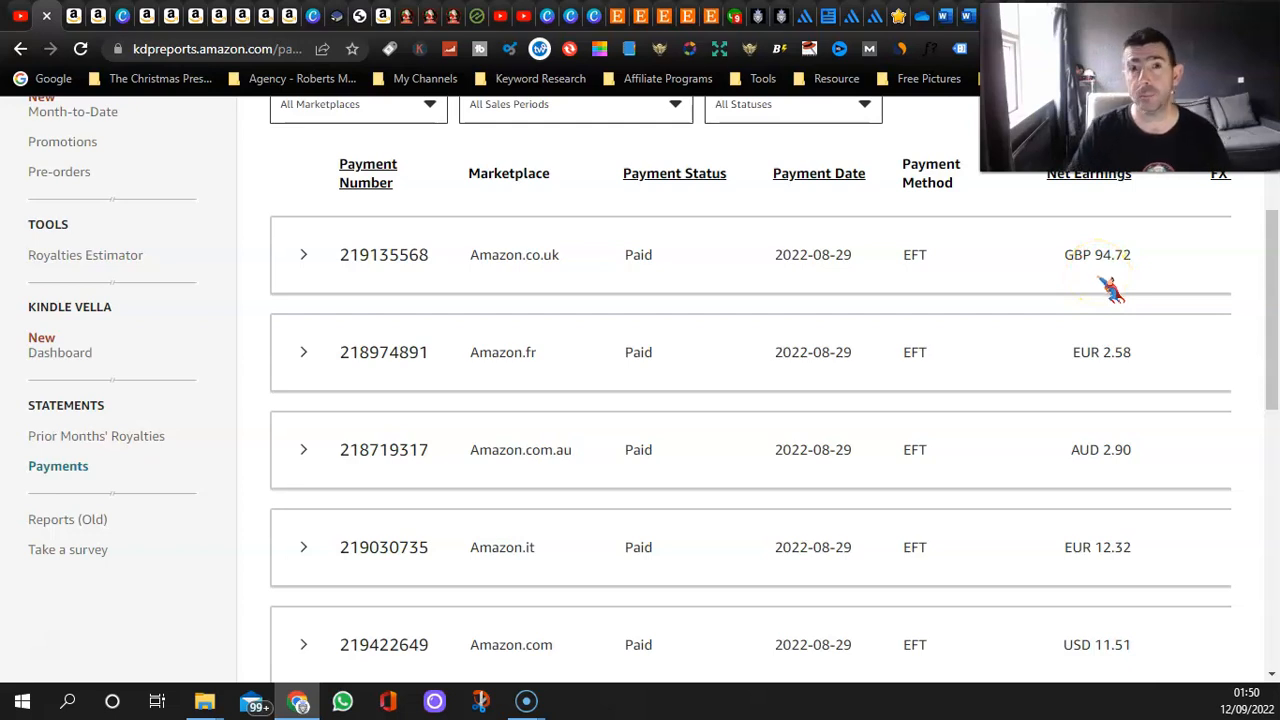
{"action": "mouse_move", "coordinate": [1115, 278]}
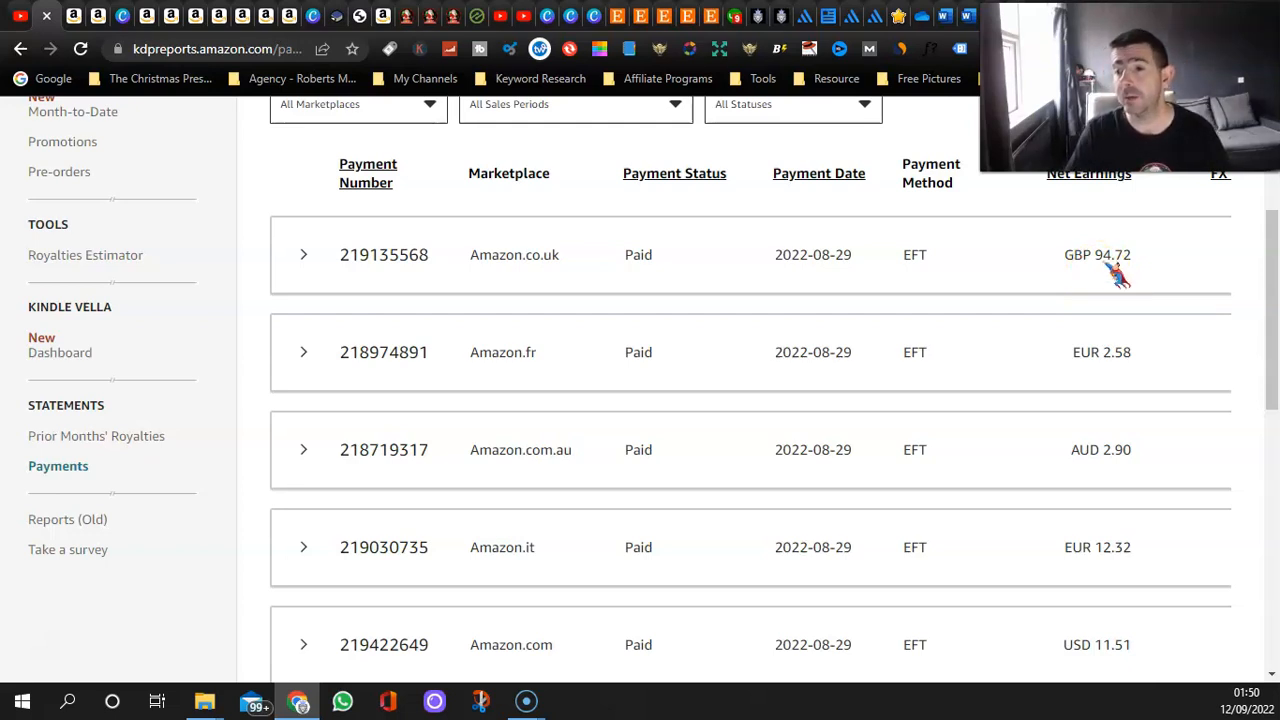
{"action": "mouse_move", "coordinate": [230, 230]}
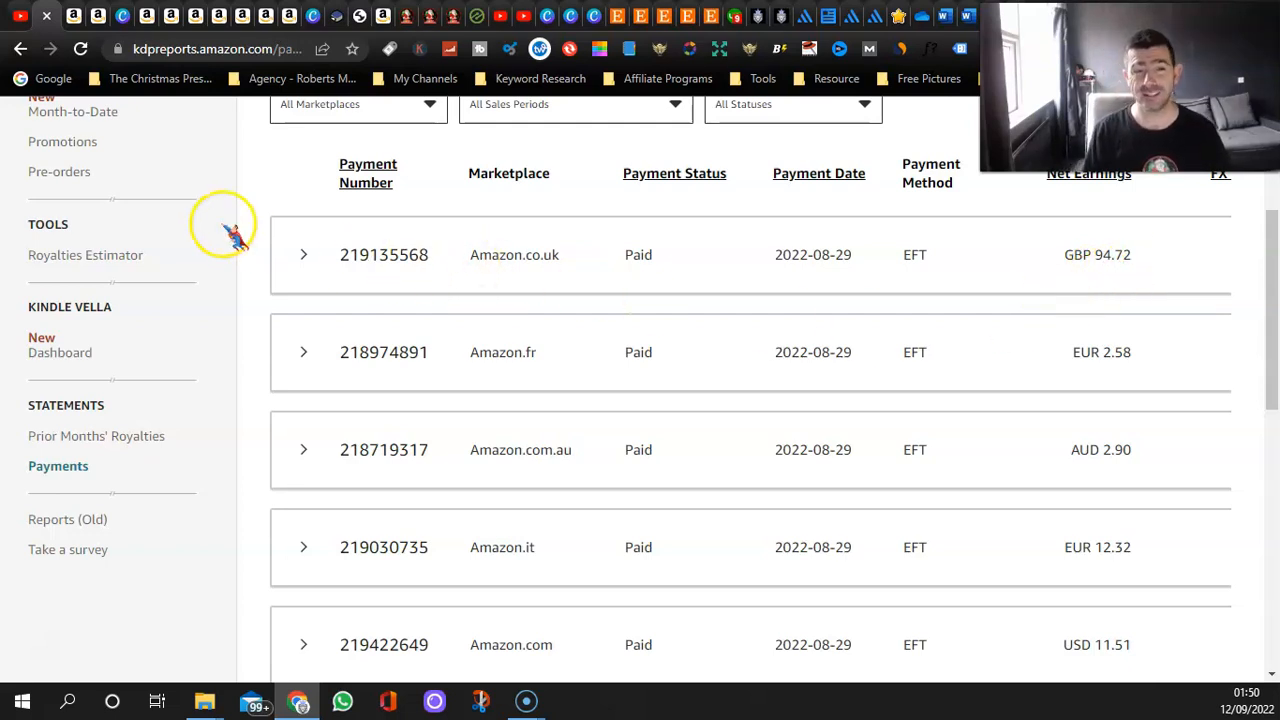